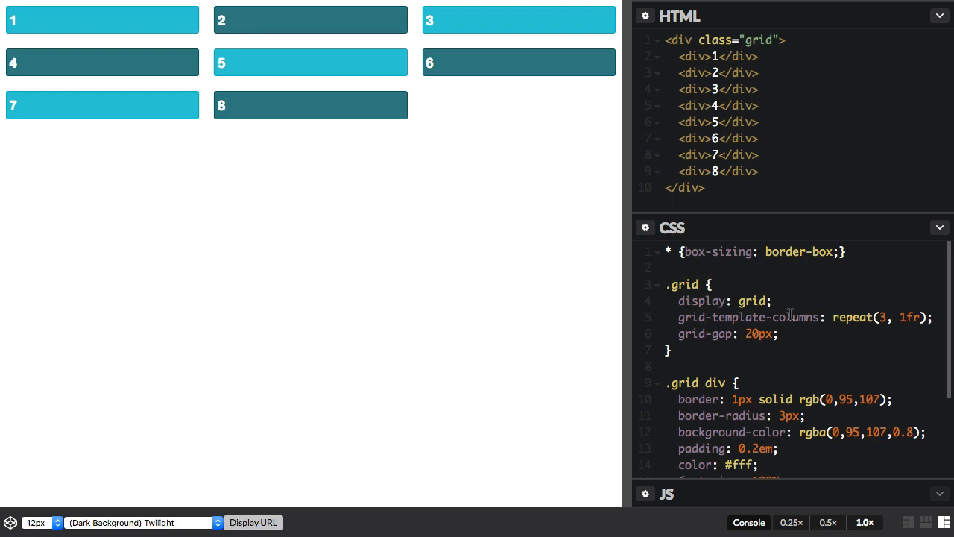
Add grid-auto-flow: column after the gap rule and begin a grid-template-rows declaration
left_click(778, 334)
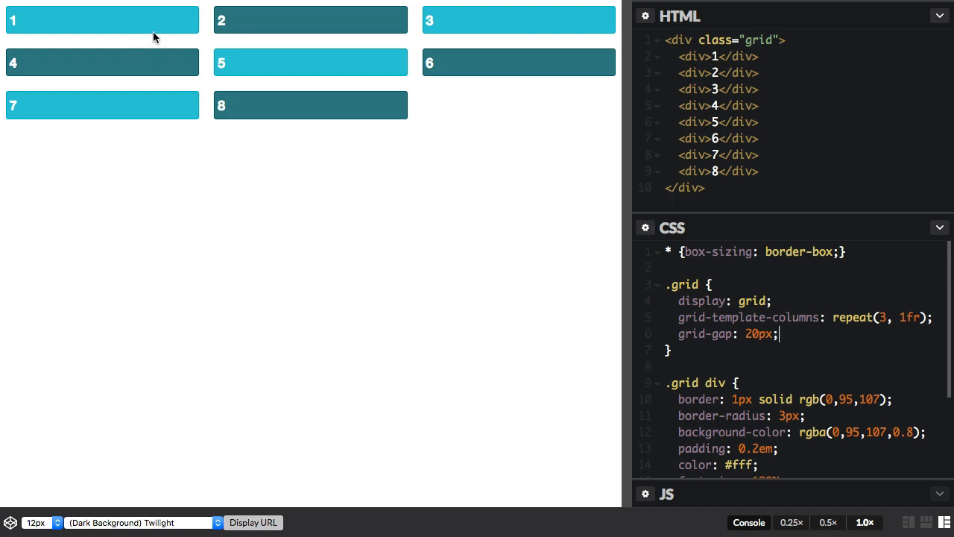
mouse_move(304, 143)
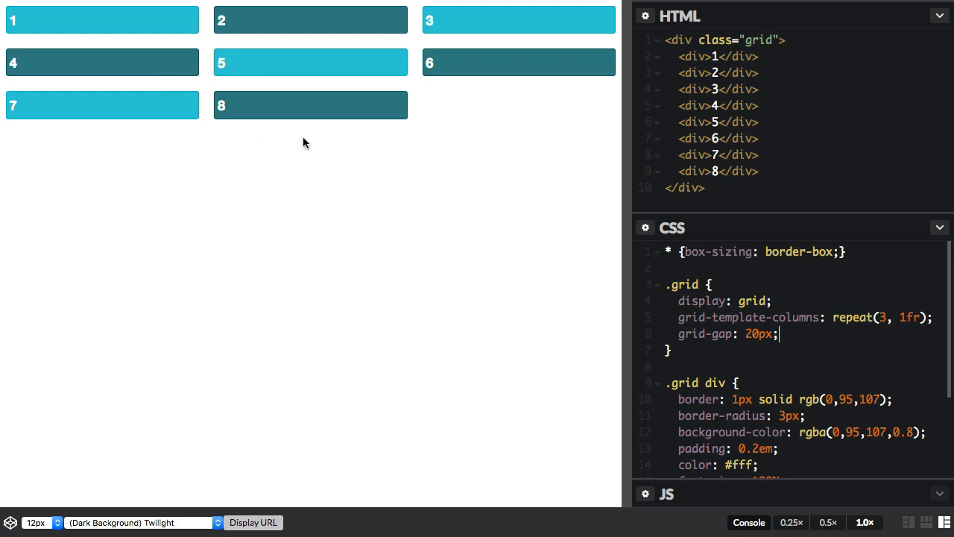
mouse_move(310, 146)
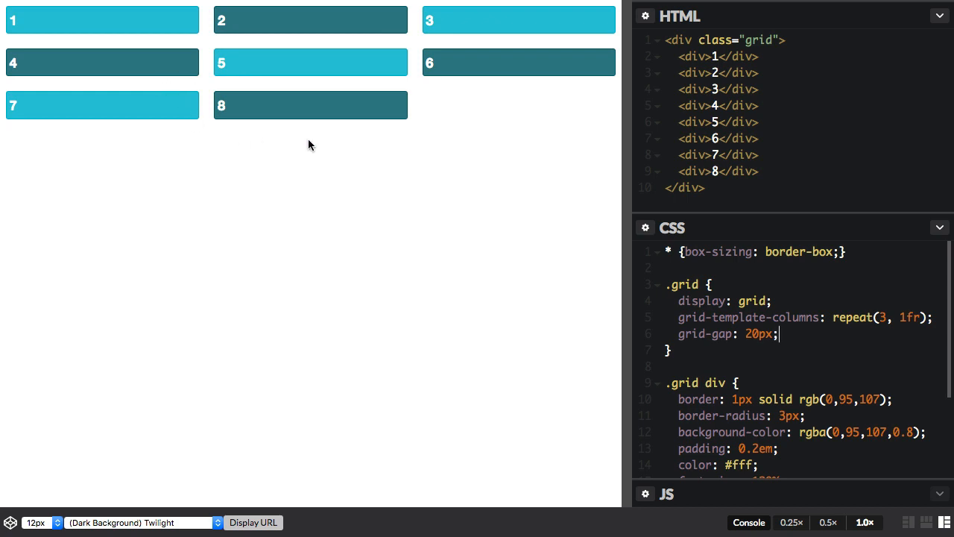
mouse_move(328, 146)
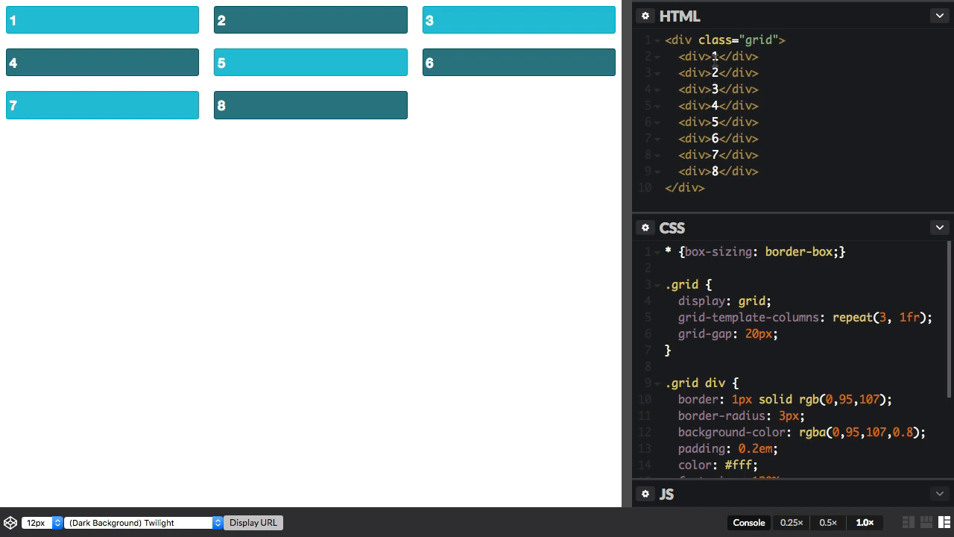
left_click(778, 333)
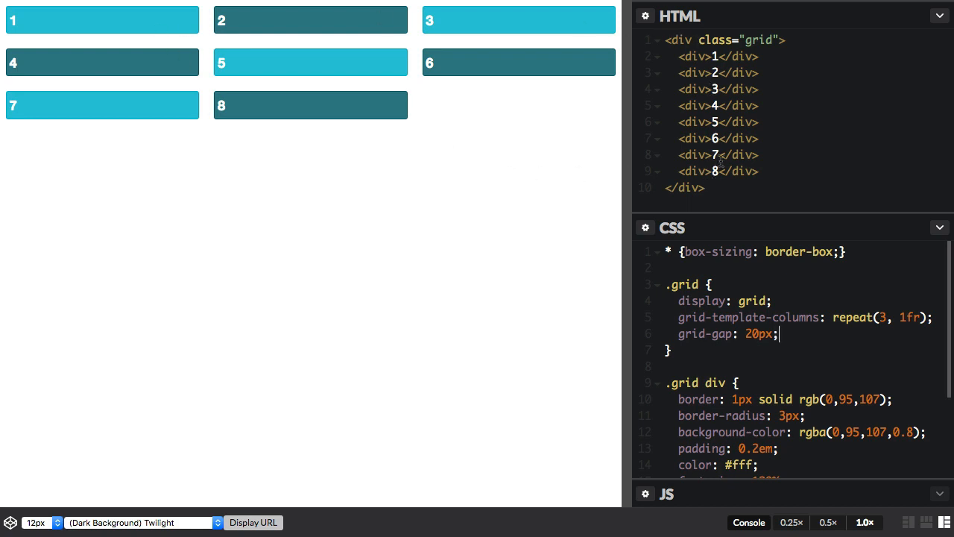
mouse_move(157, 45)
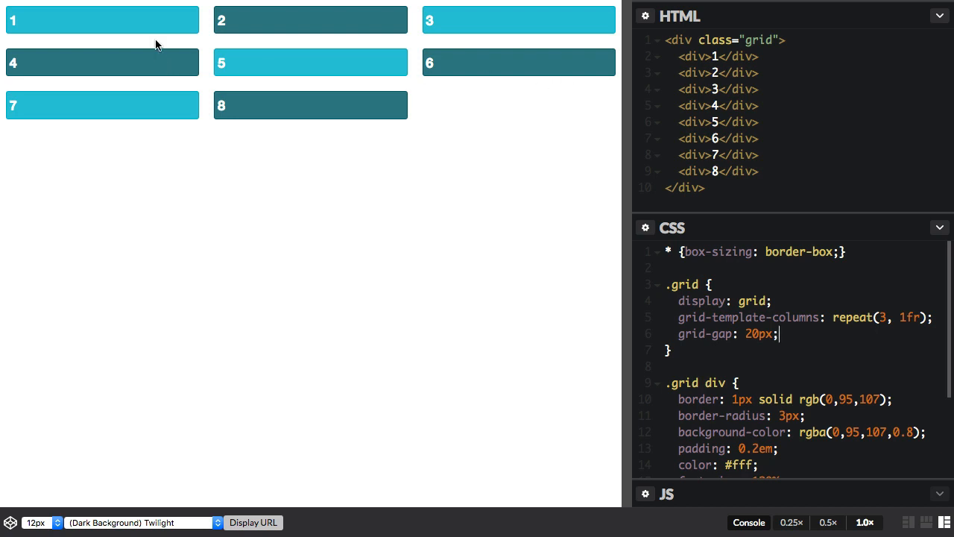
mouse_move(107, 62)
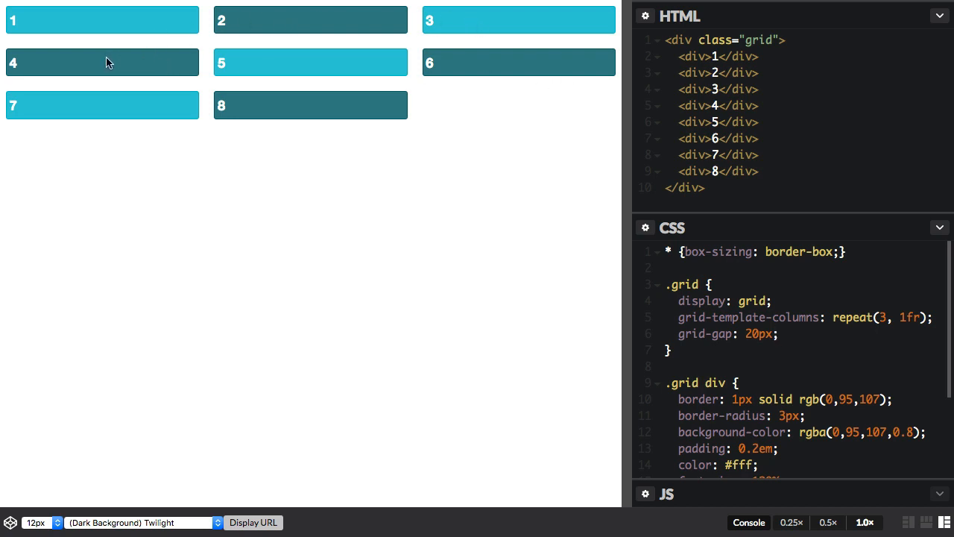
mouse_move(476, 62)
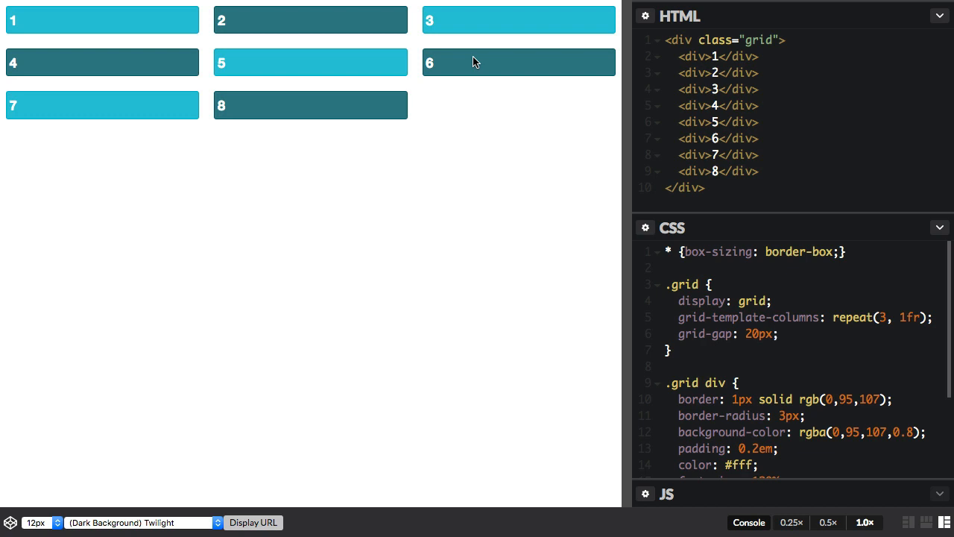
type("grid-")
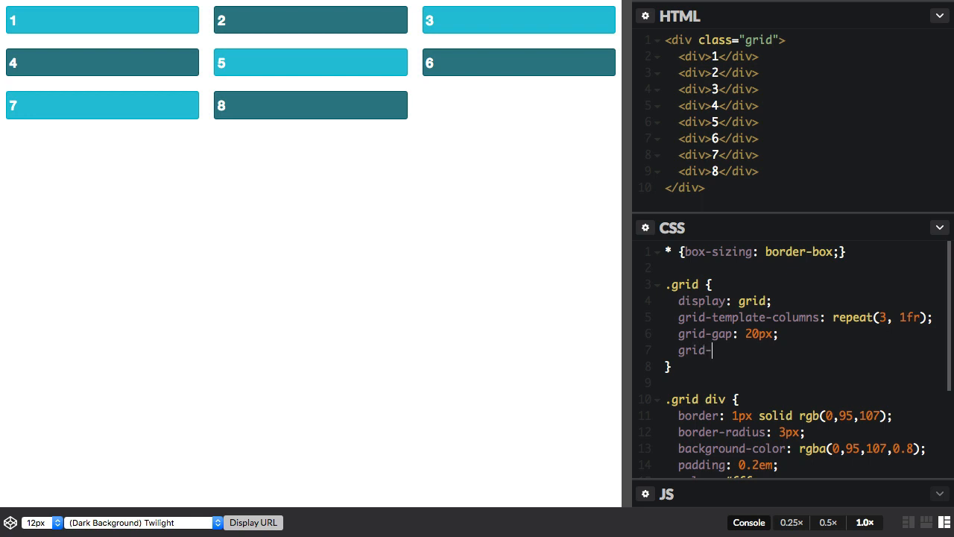
type("auto-flow: col")
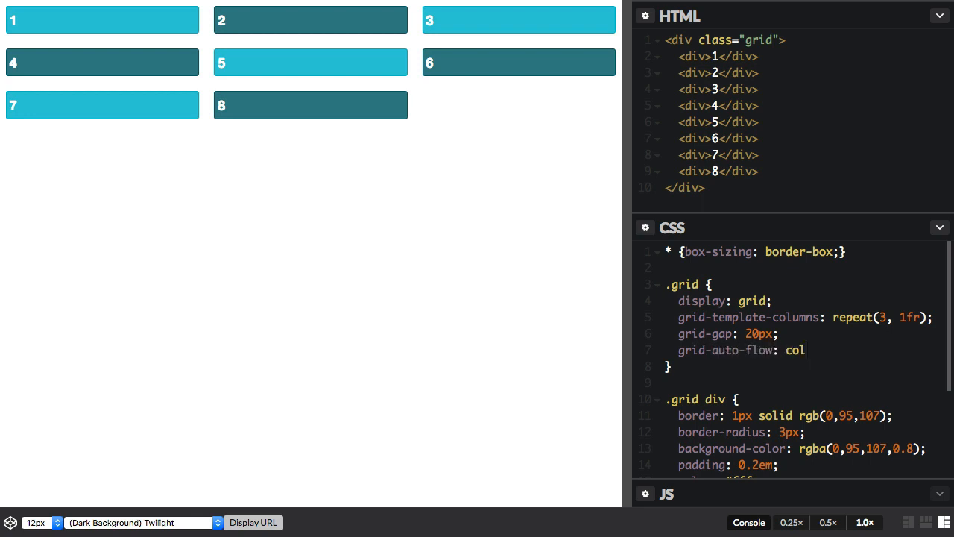
type("umn;")
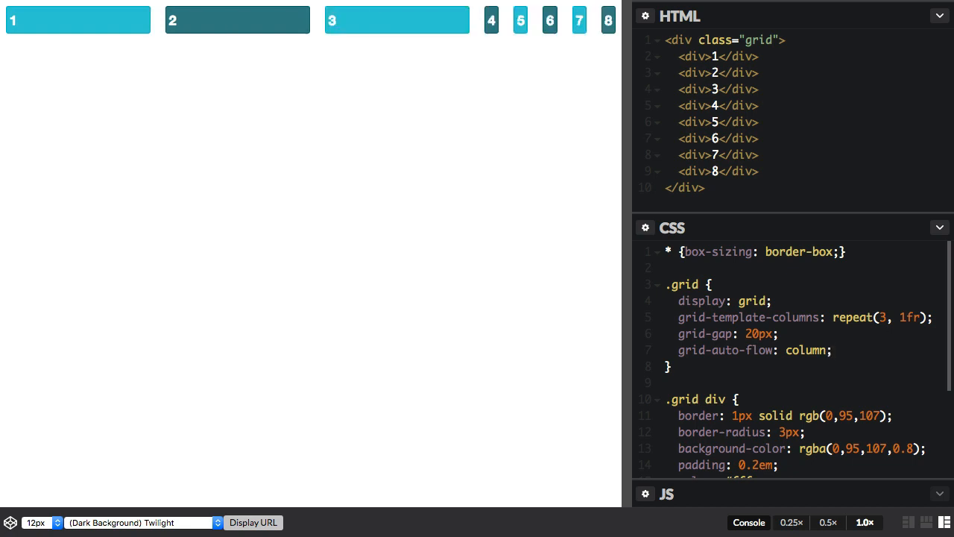
type("grid-template-ro")
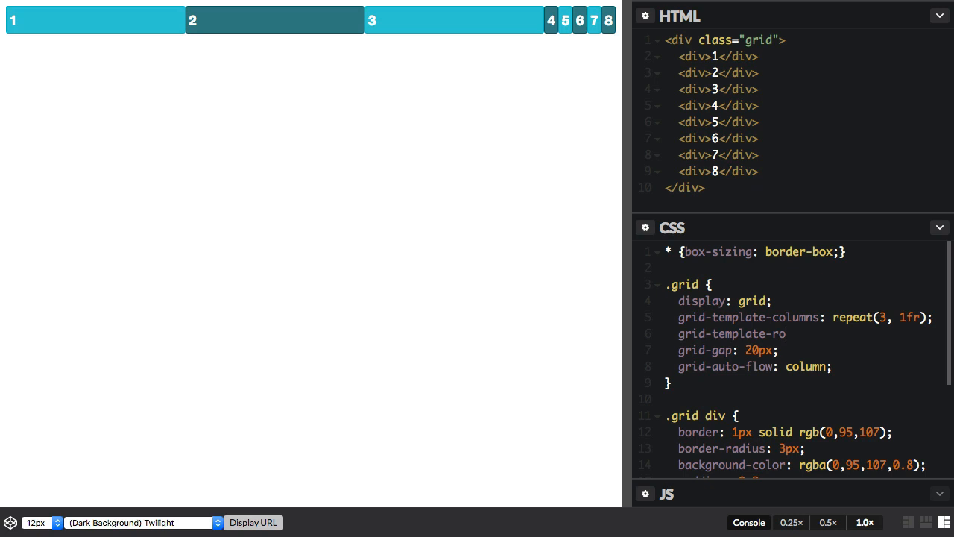
Complete grid-template-rows: 100px 100px 100px on the .grid rule
type("ws:")
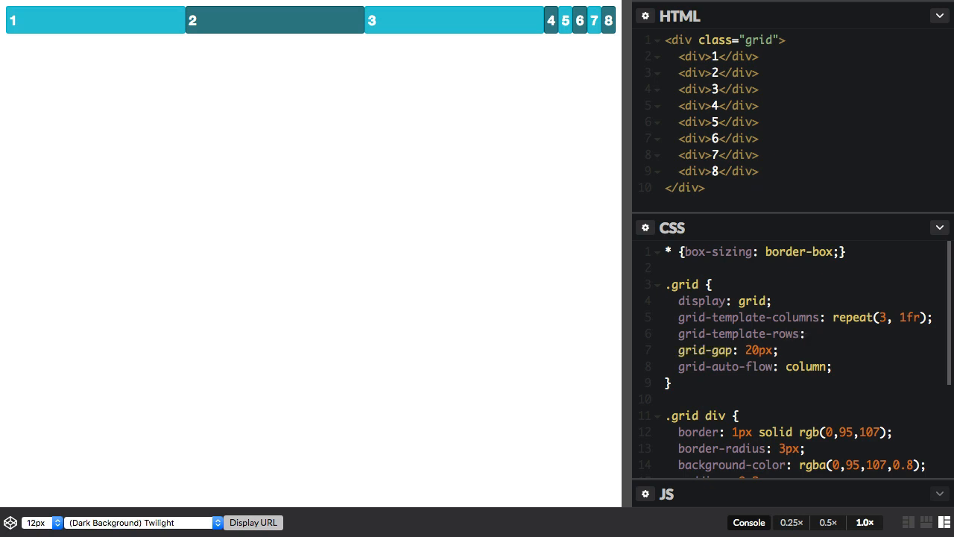
type("100px 100px 100px;")
type(".grid div:n")
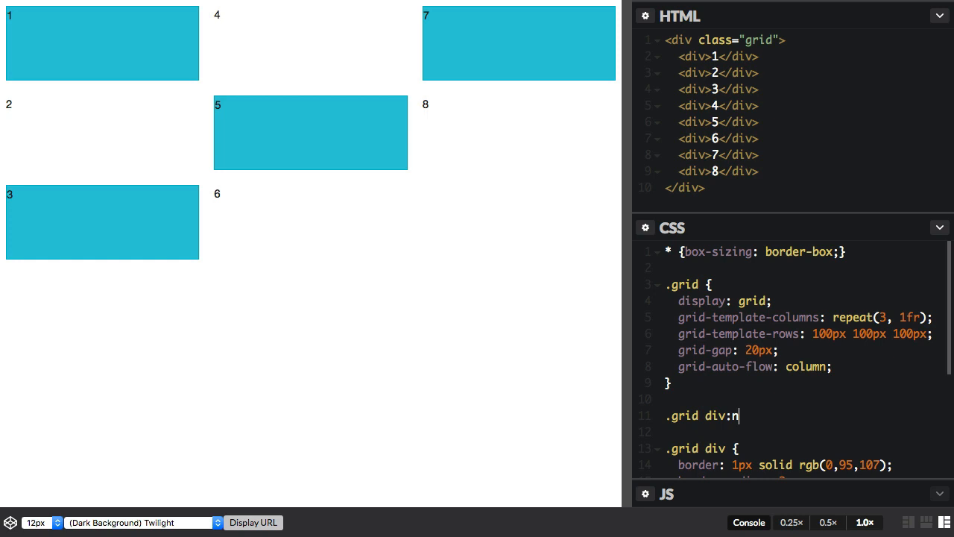
Write the .grid div:nth-child(2) selector for the order: 1 rule
type("th-c")
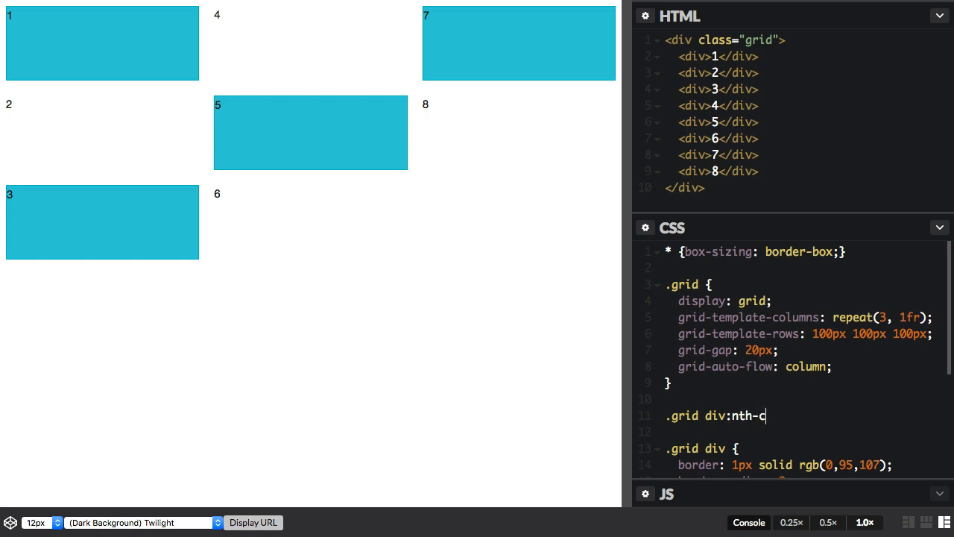
type("hild()")
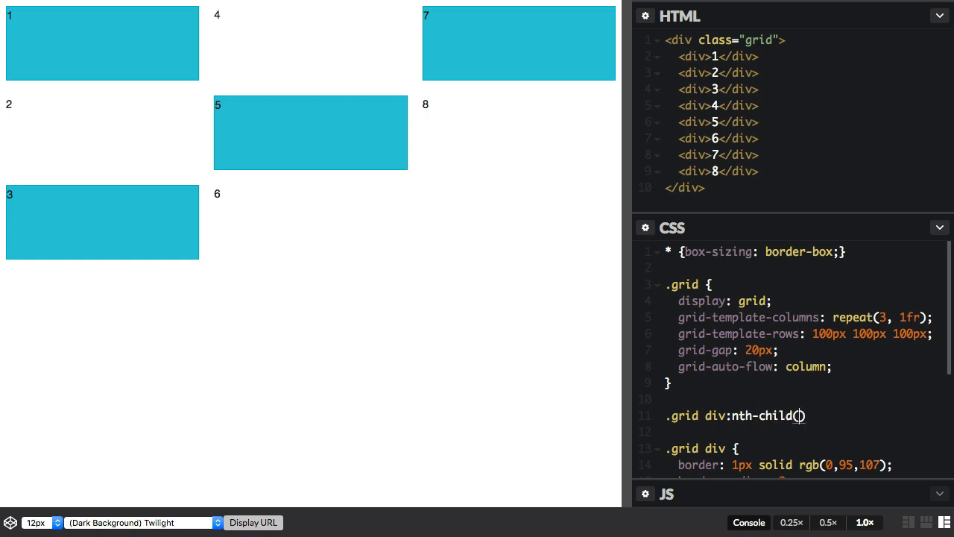
type("2")
left_click(805, 431)
type("order: 1;")
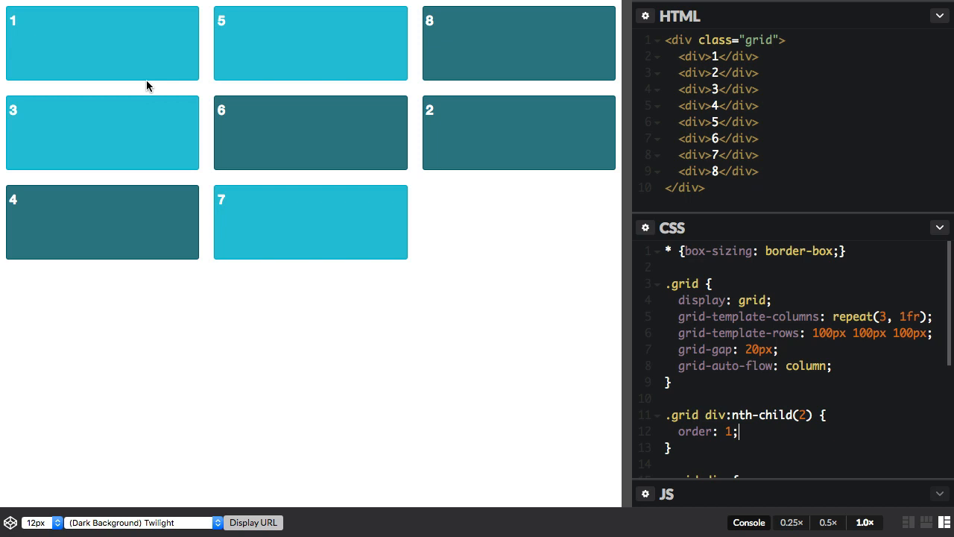
mouse_move(729, 402)
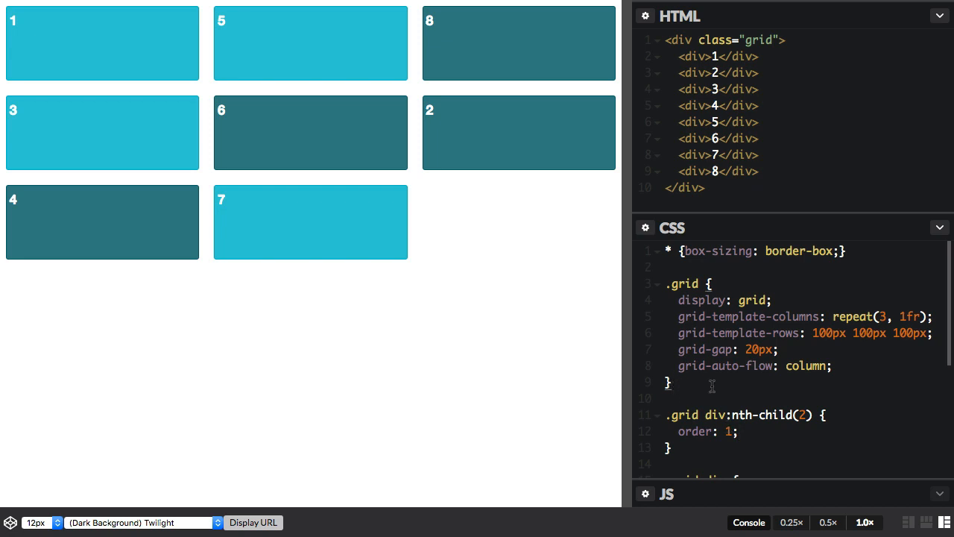
Add order: 2 at the top of the .grid div rule
scroll("down", 3)
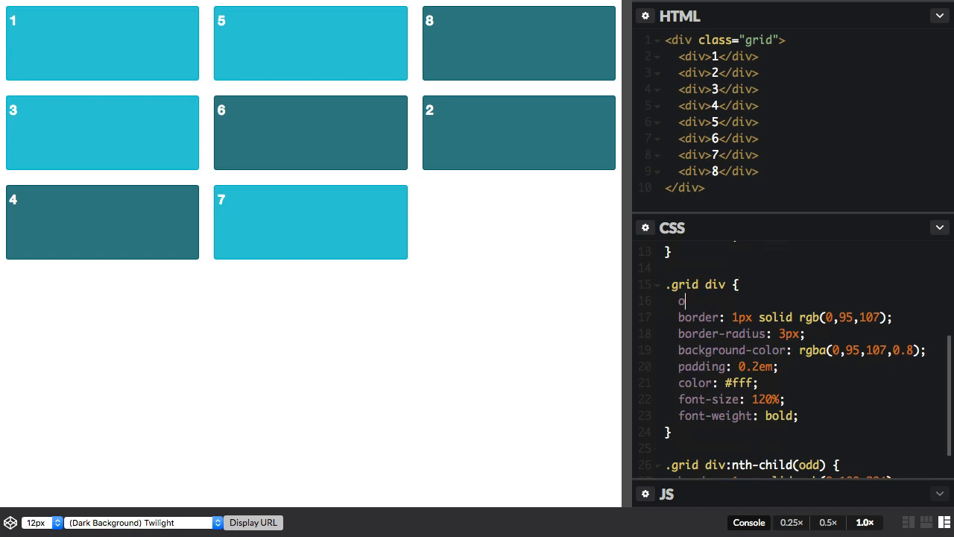
type("order: 2;")
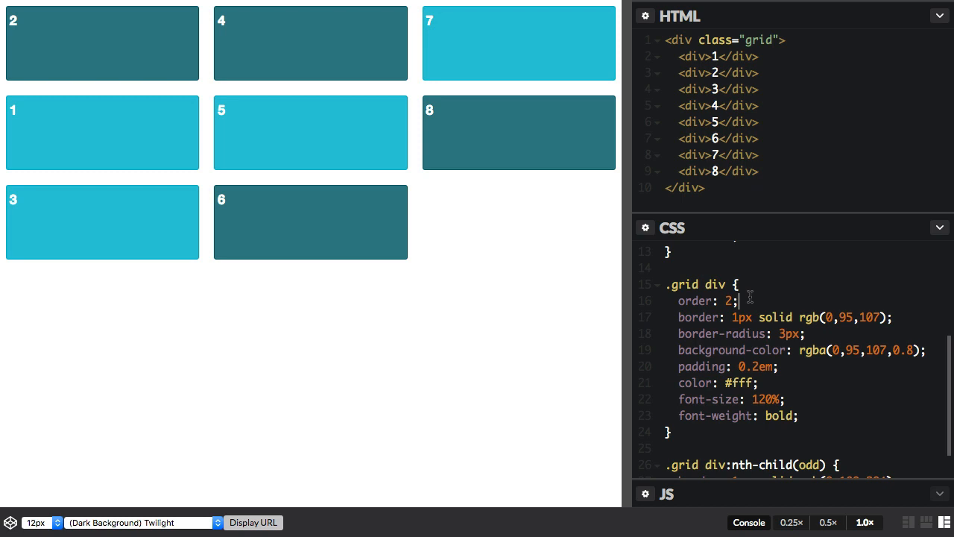
mouse_move(127, 67)
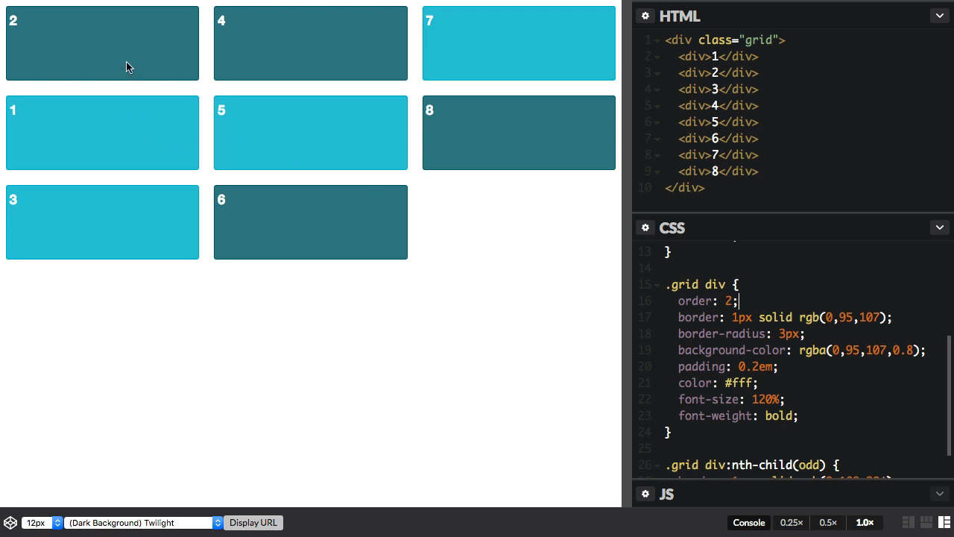
mouse_move(19, 119)
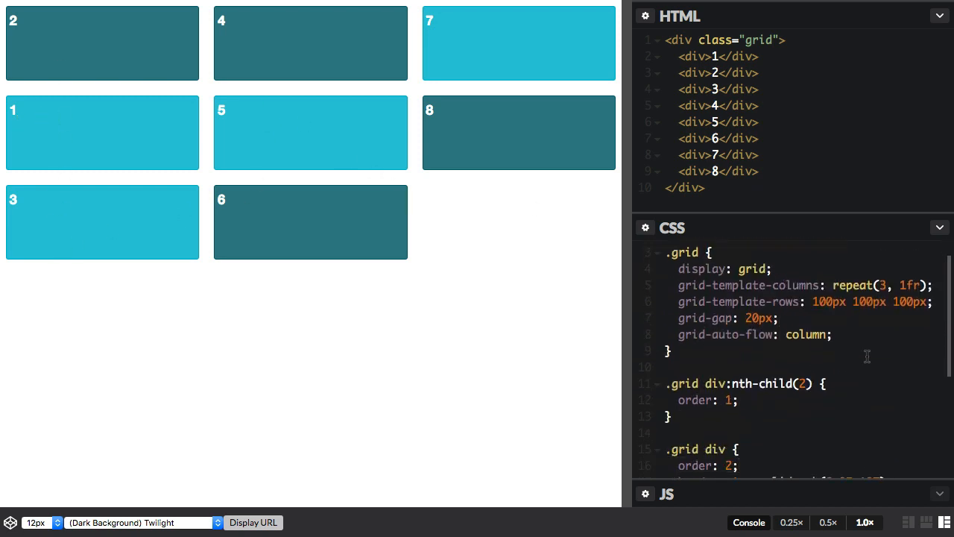
Change the default .grid div order value from 2 to 3
scroll("down", 3)
type(":nth-child(4")
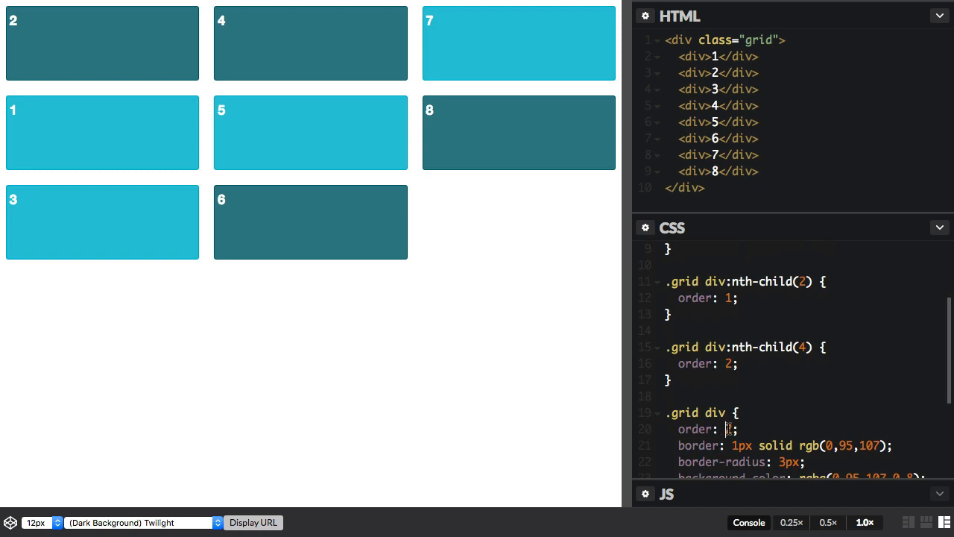
type("3")
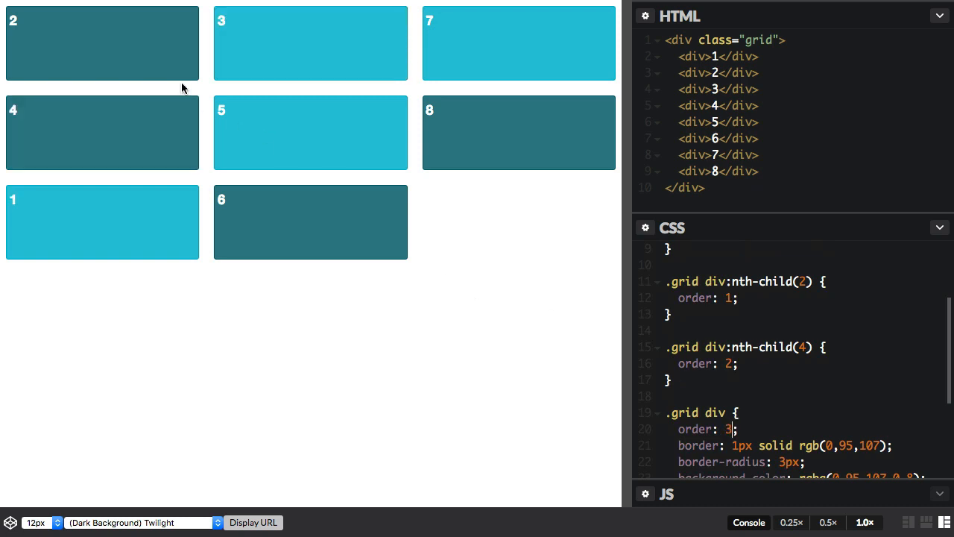
mouse_move(137, 149)
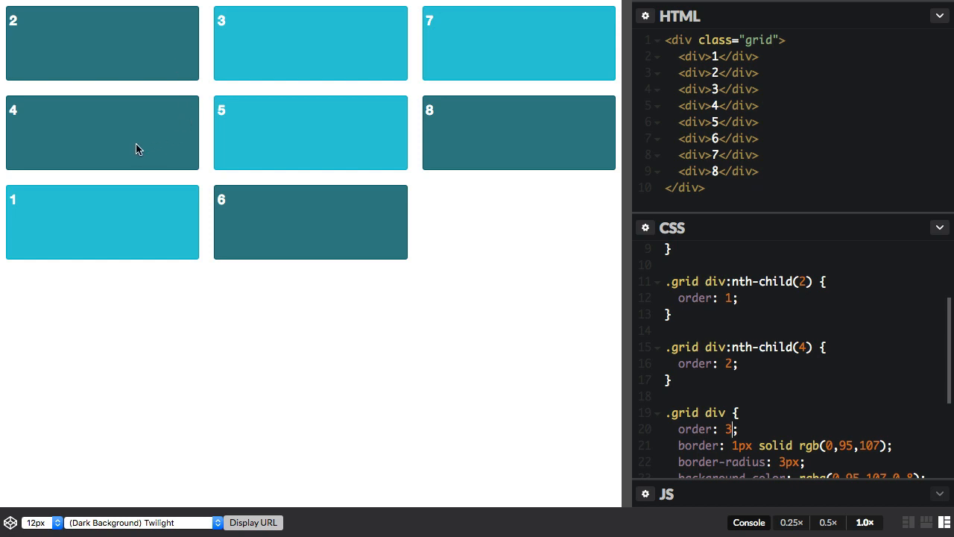
mouse_move(588, 243)
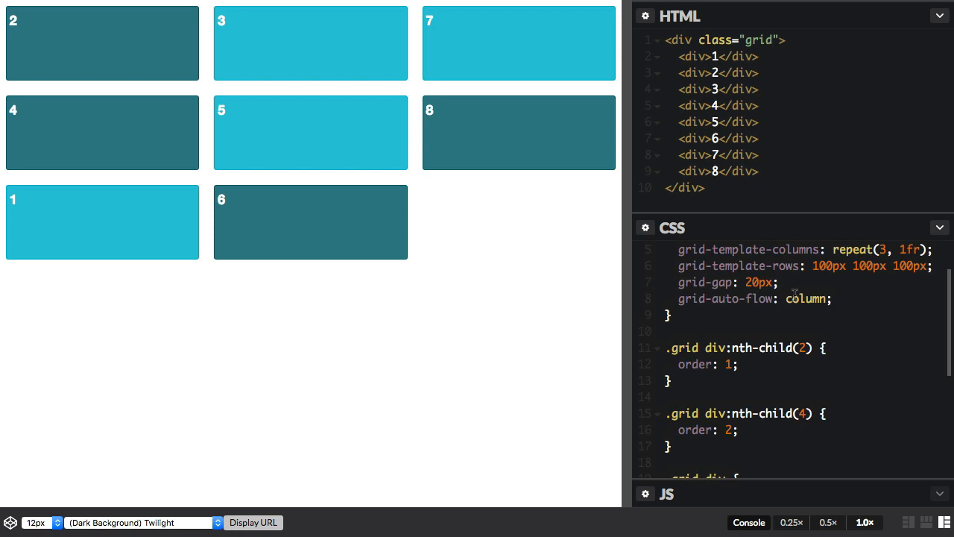
Replace the grid-auto-flow value column with row
double_click(807, 298)
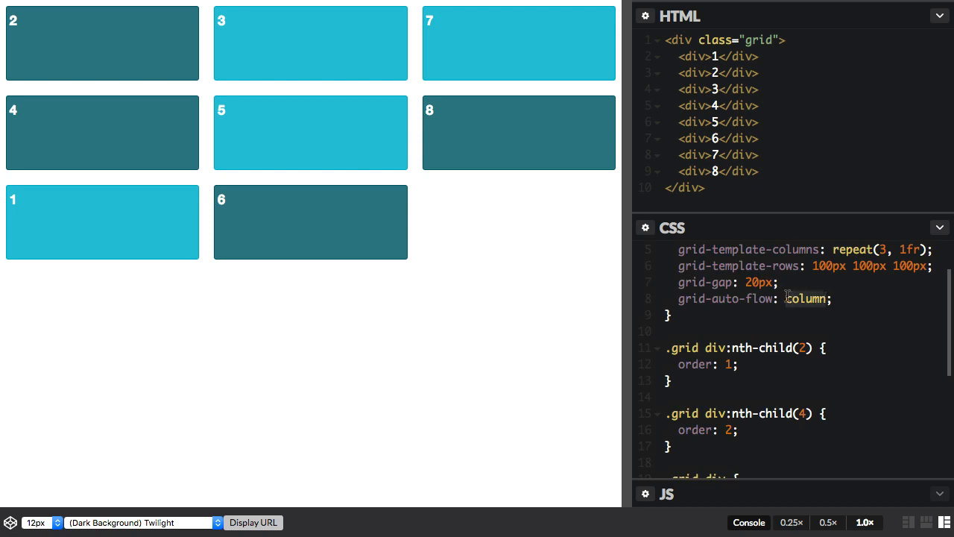
type("row")
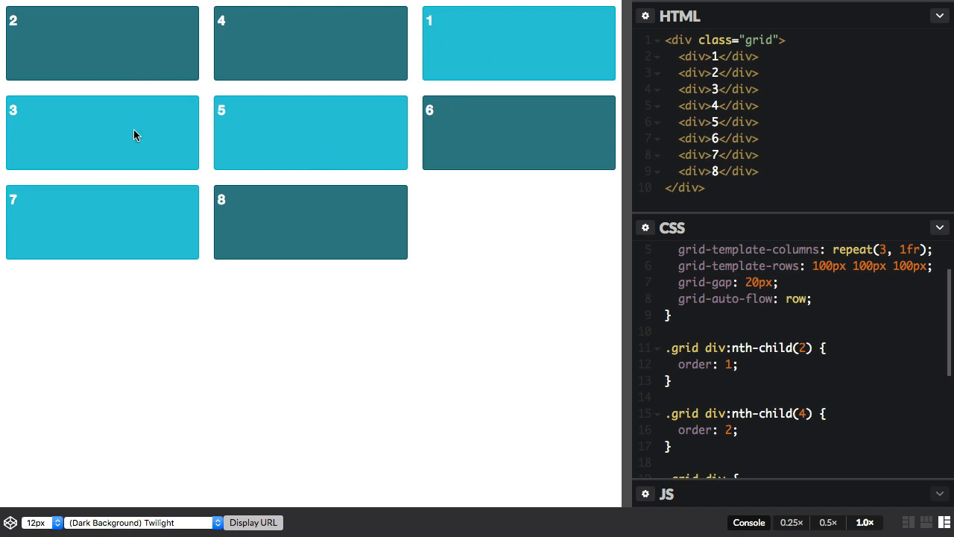
mouse_move(286, 230)
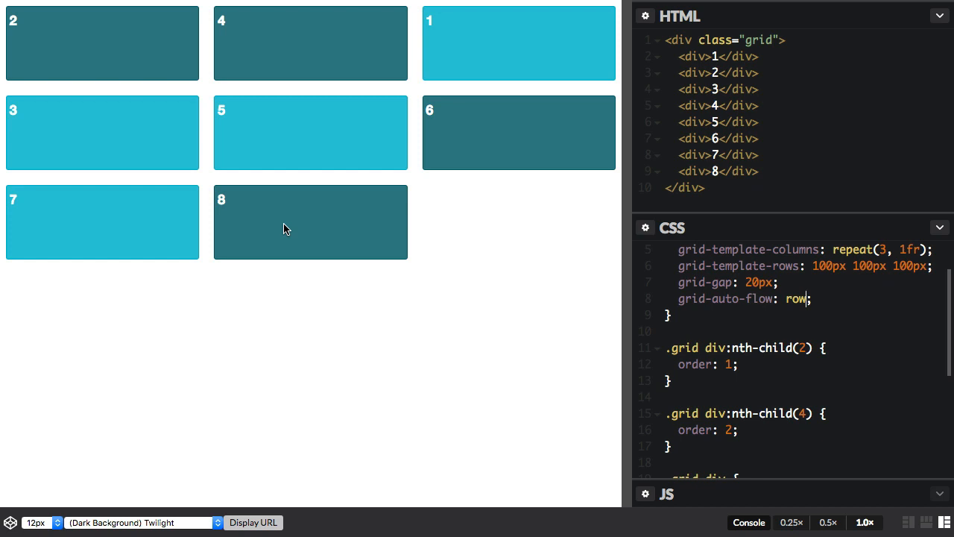
mouse_move(519, 99)
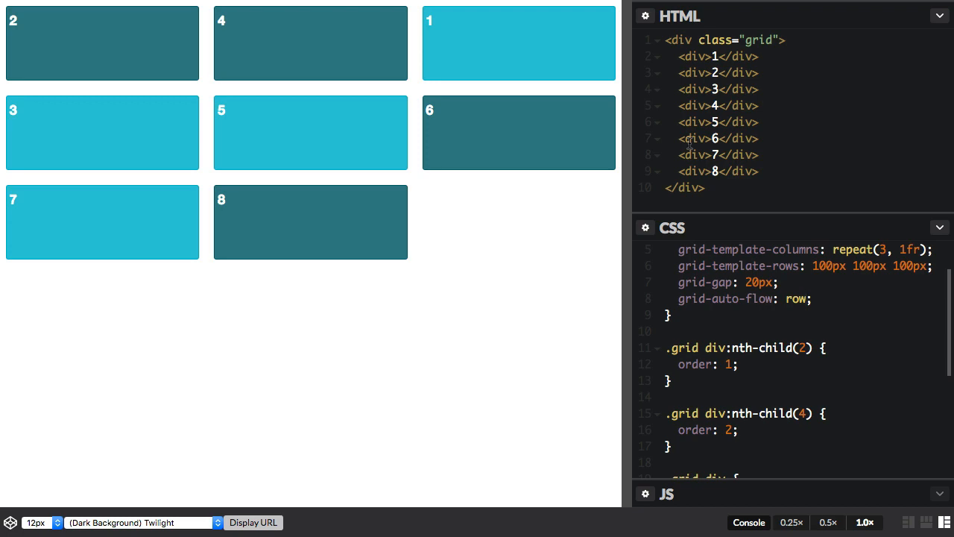
left_click(806, 298)
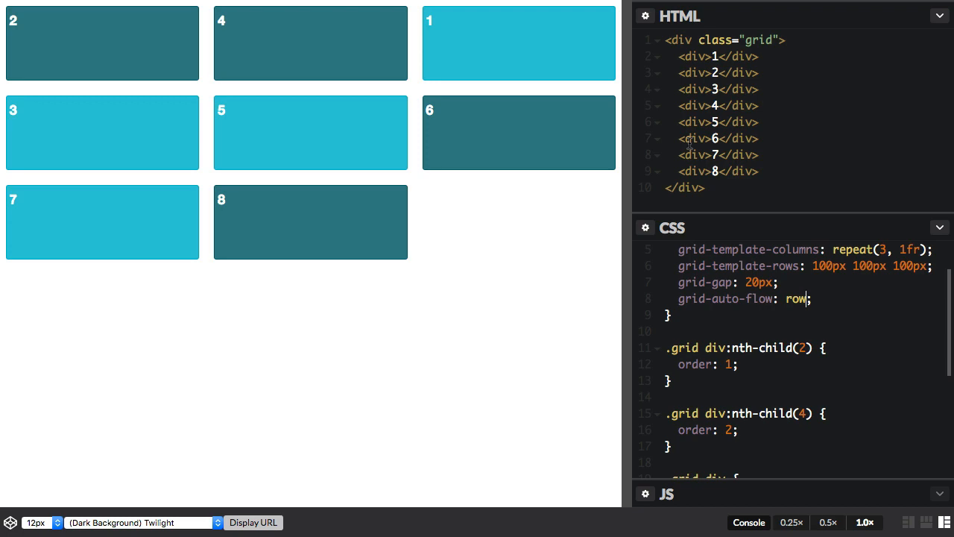